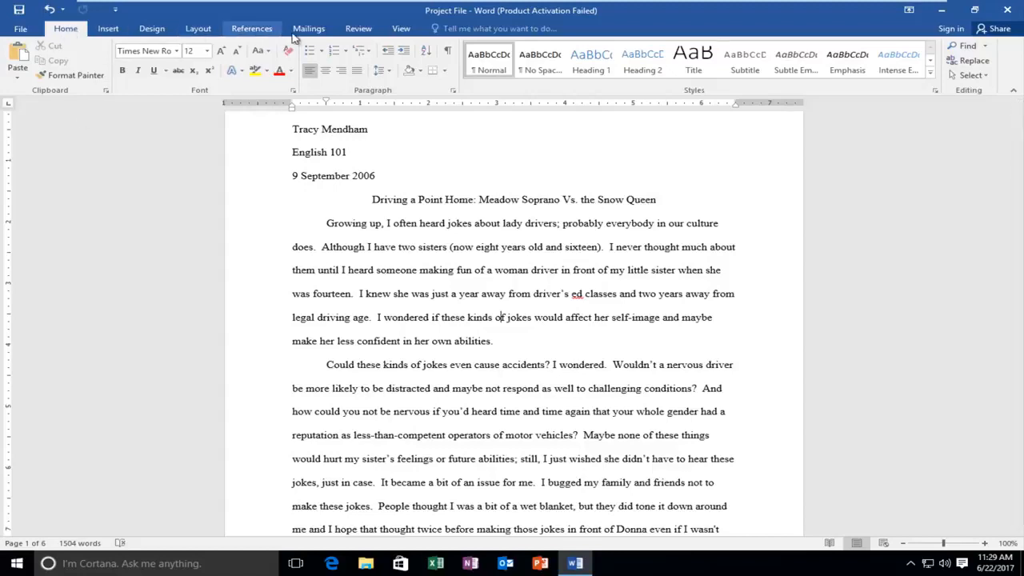
- Select the centered title line about Meadow Soprano and the Snow Queen and make it bold
click(359, 28)
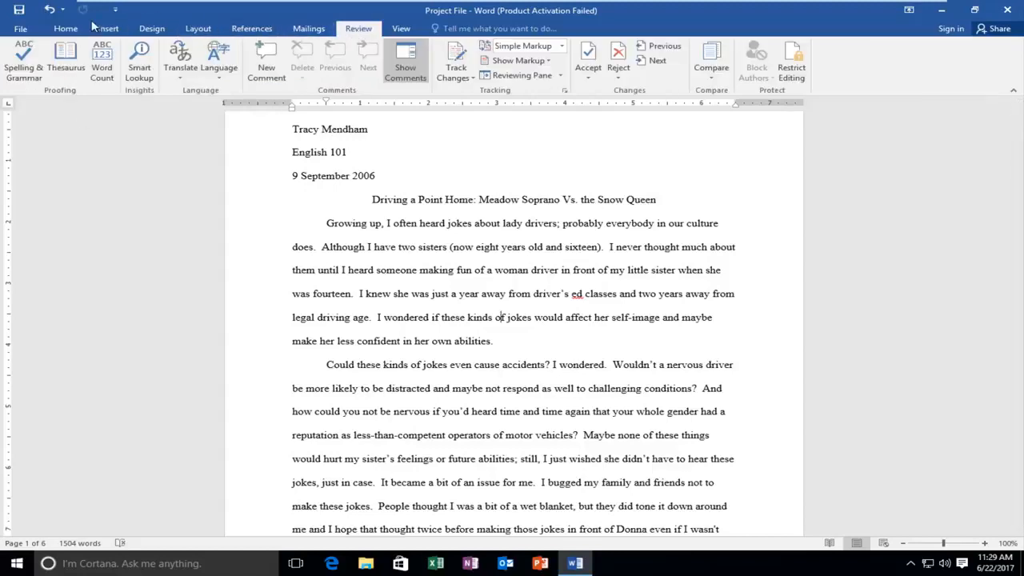
click(66, 28)
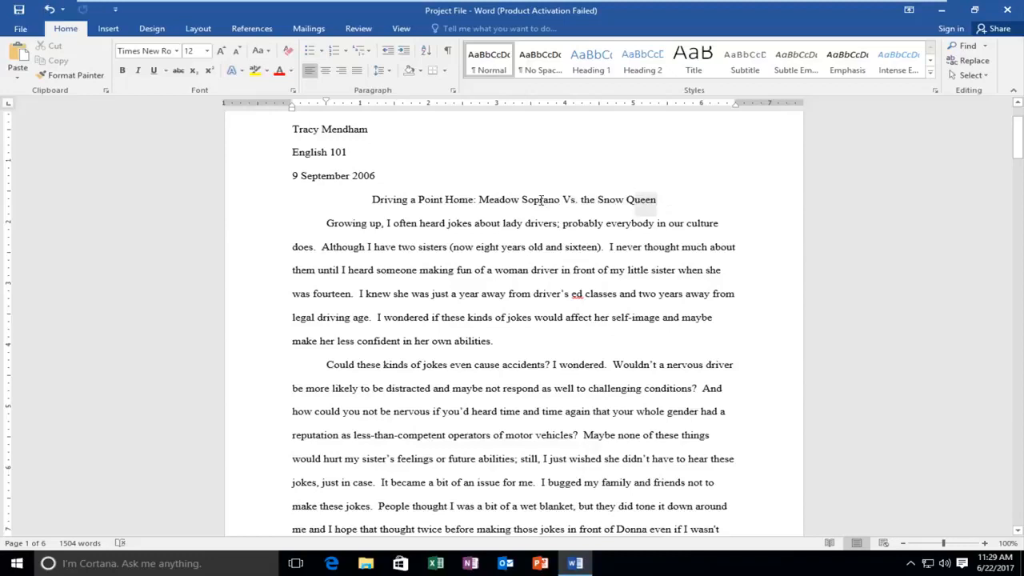
triple_click(512, 199)
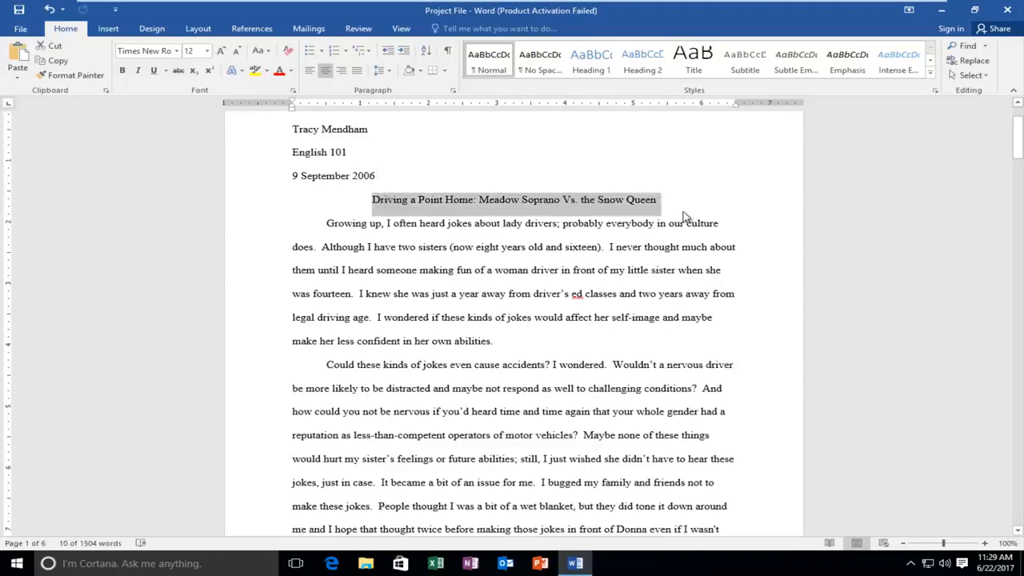
click(400, 190)
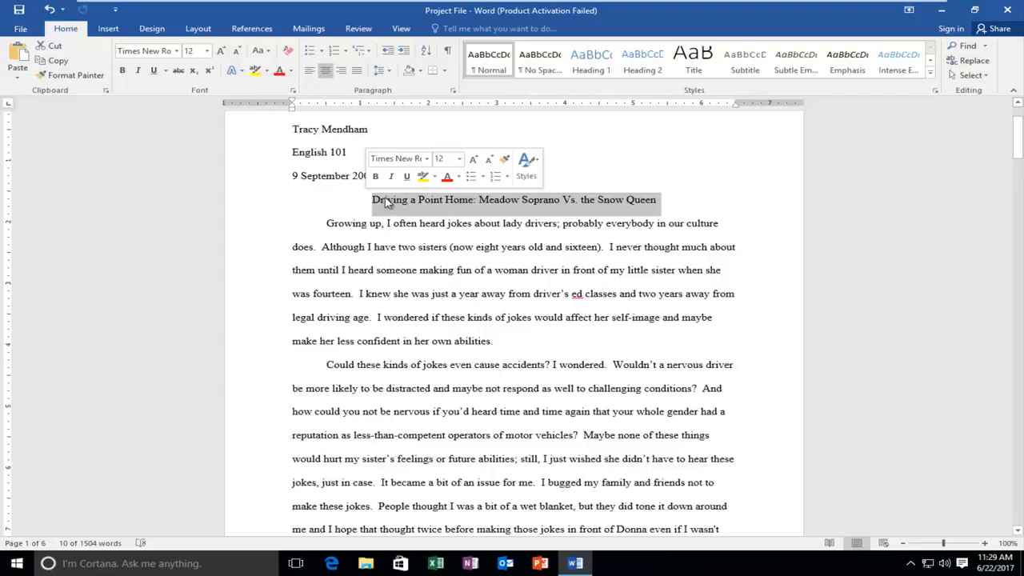
mouse_move(376, 176)
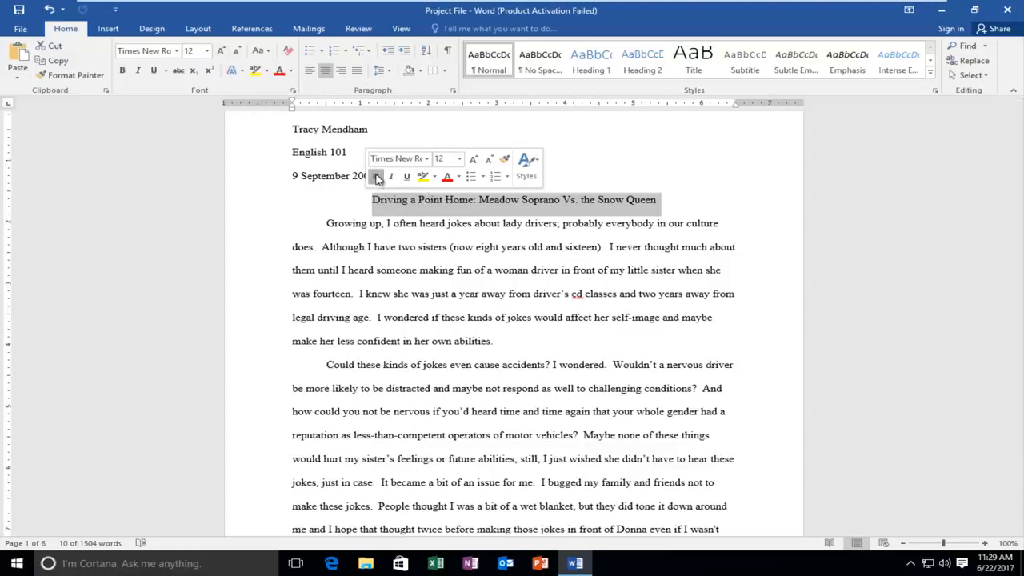
click(376, 177)
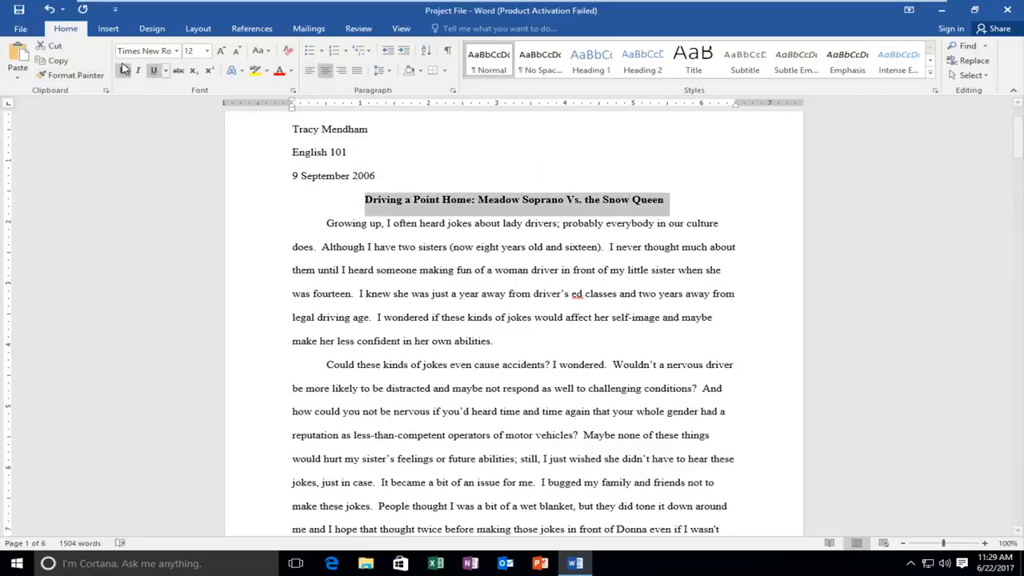
mouse_move(122, 70)
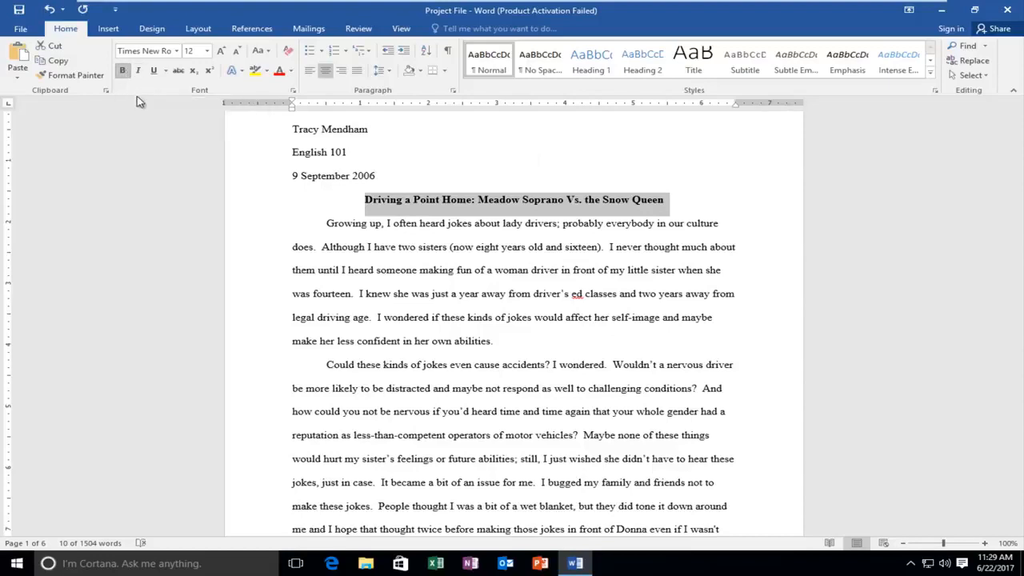
mouse_move(628, 274)
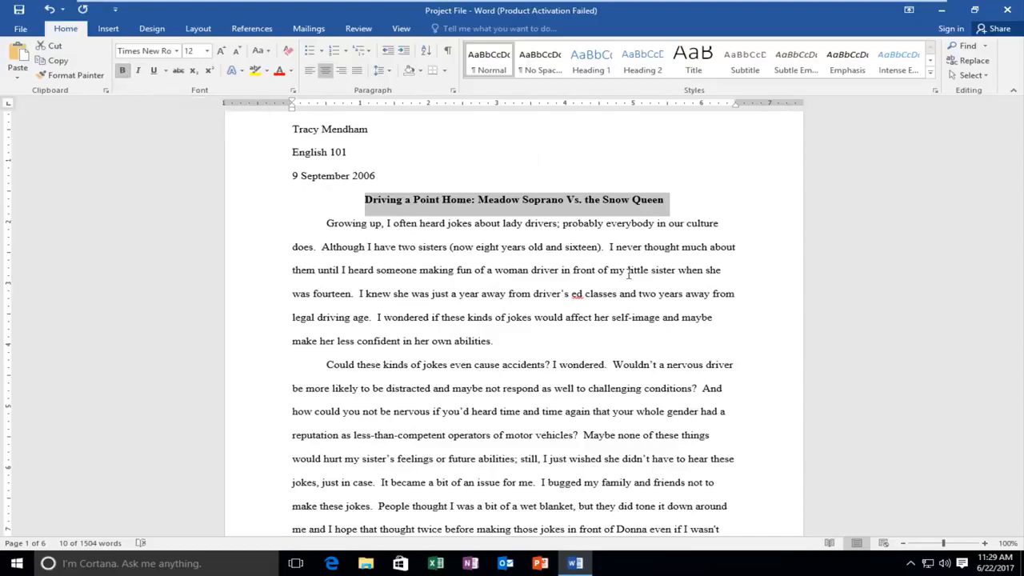
mouse_move(385, 230)
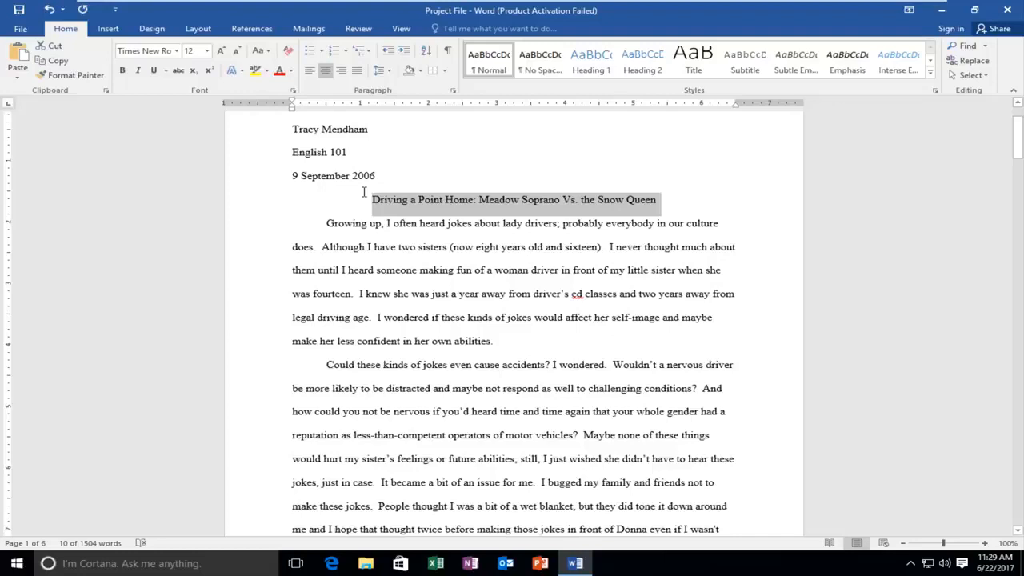
mouse_move(376, 215)
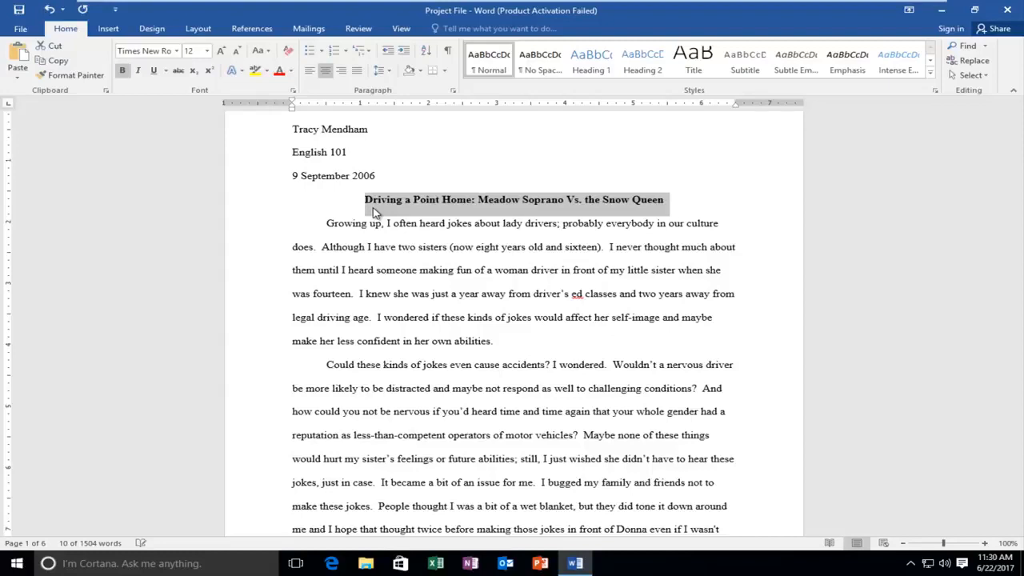
- Toggle Bold off on the selected centered title so it returns to plain text
click(484, 246)
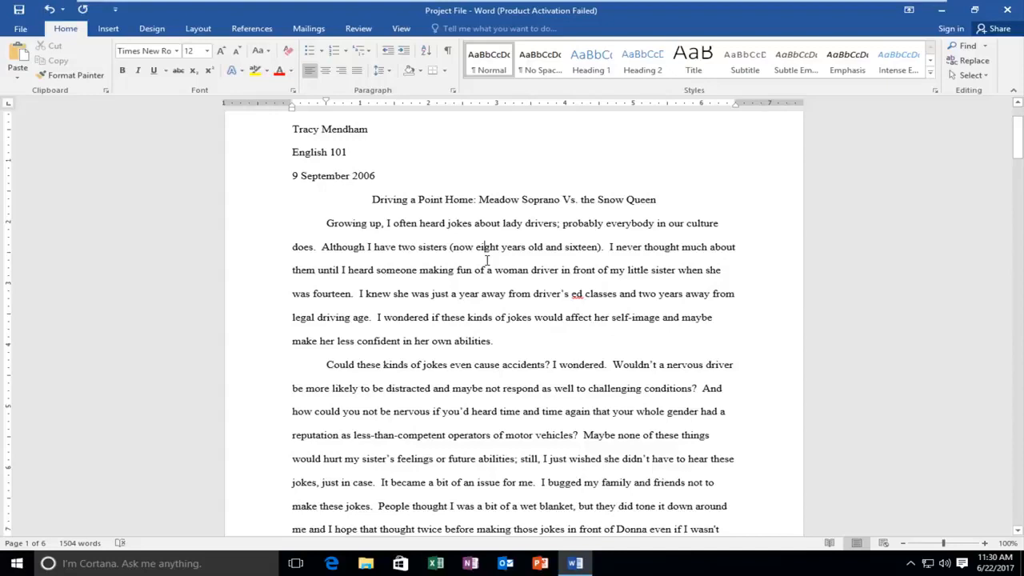
mouse_move(504, 257)
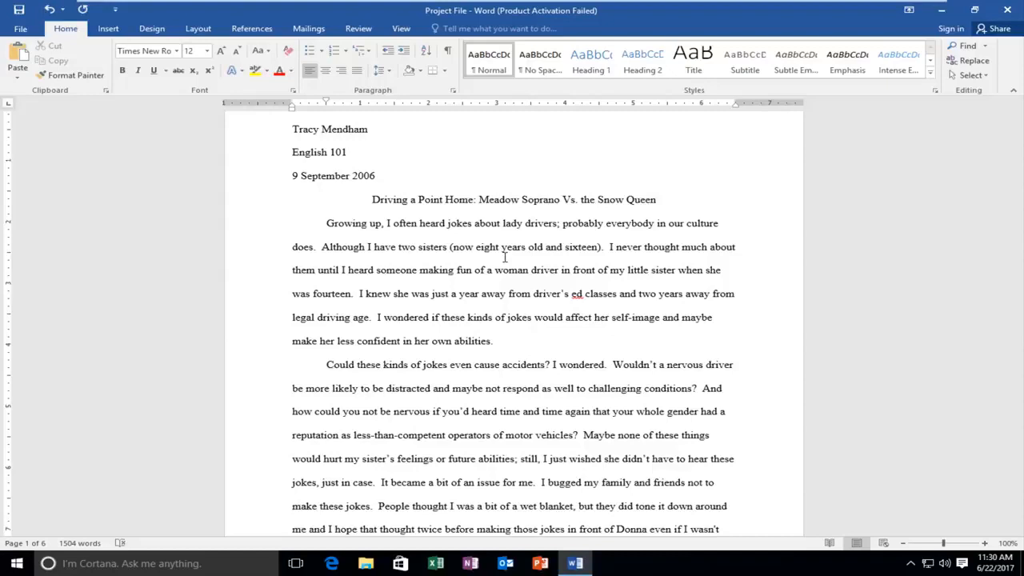
key(ctrl+a)
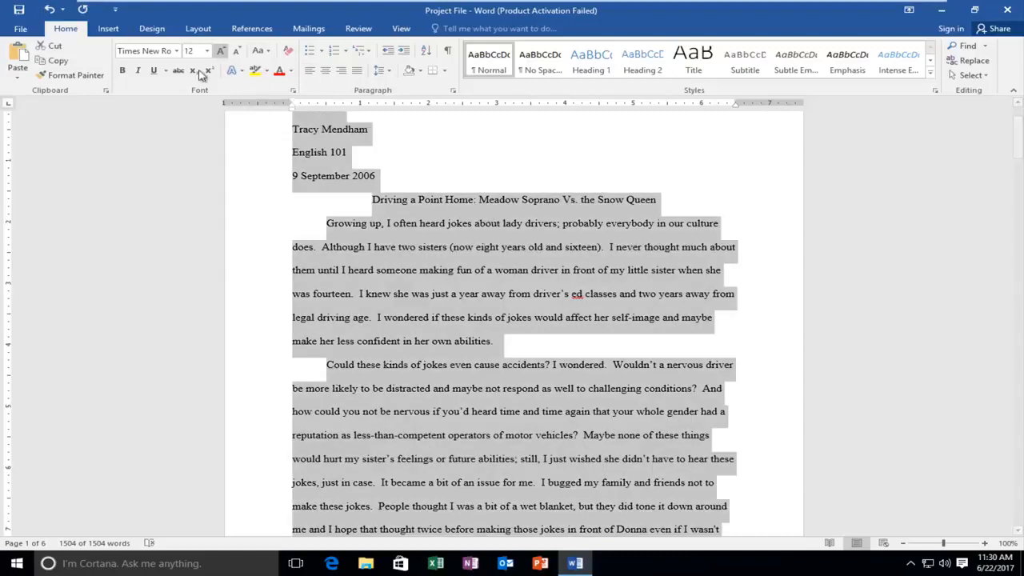
click(122, 71)
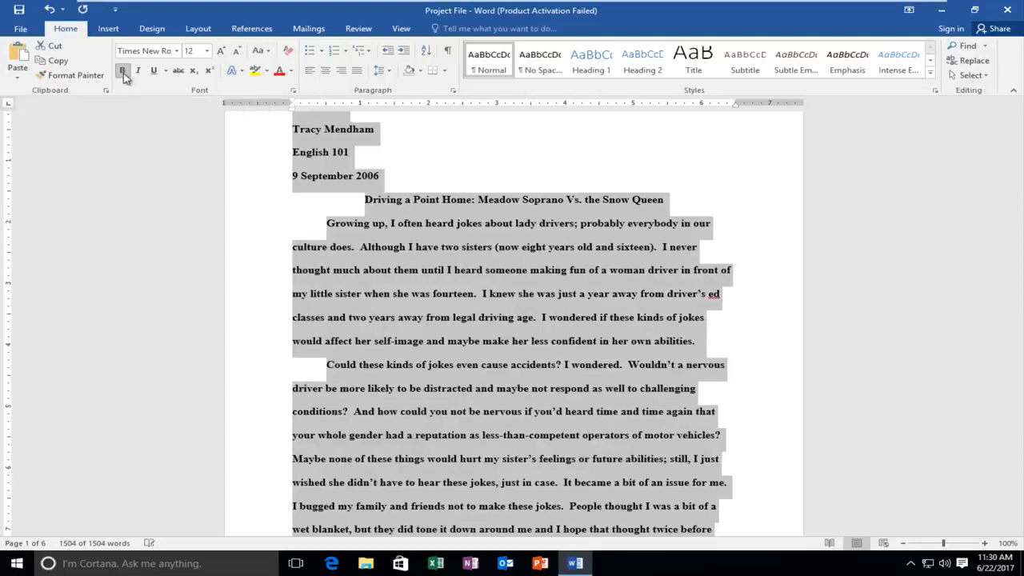
click(122, 71)
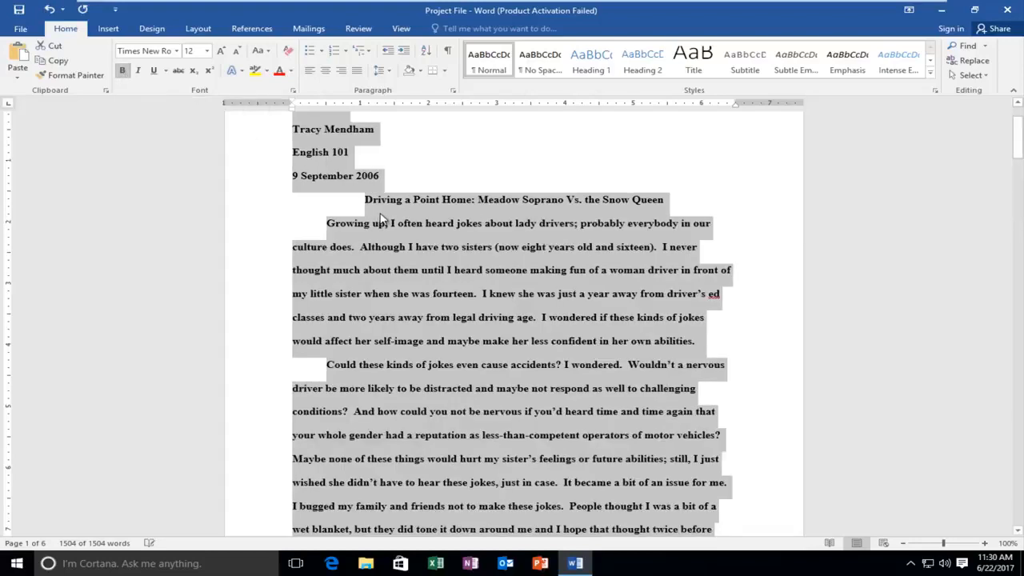
mouse_move(559, 302)
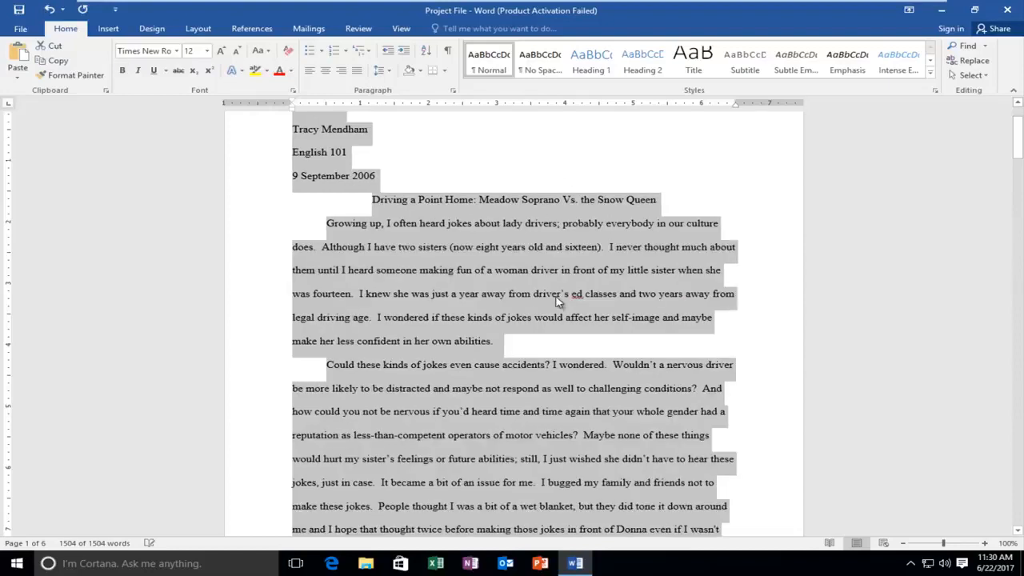
click(302, 251)
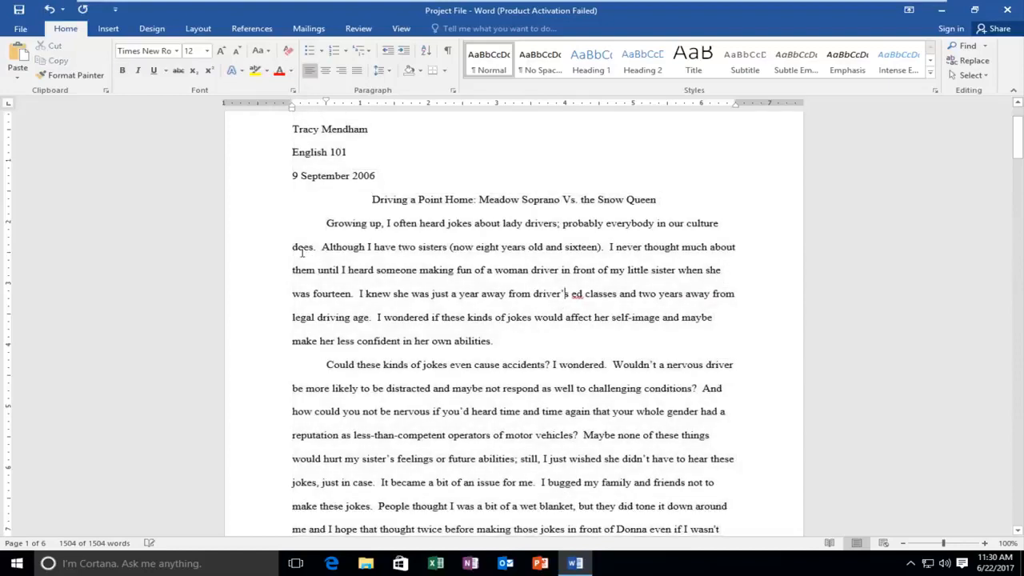